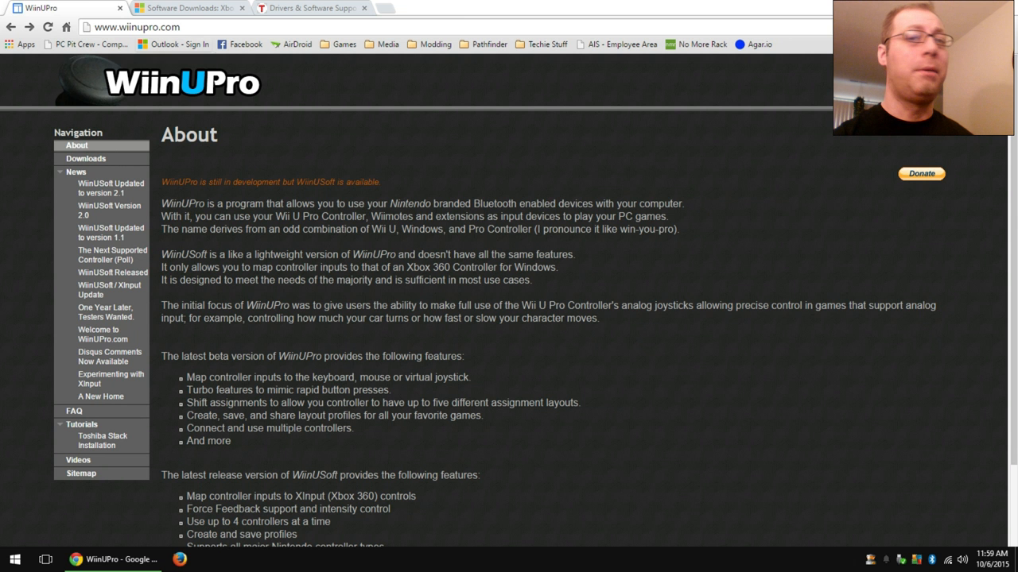
Download WiinUSoft 2.1.zip from the WiinUPro Downloads page's WiinUSoft Release section.
{"action": "left_click", "coordinate": [86, 158]}
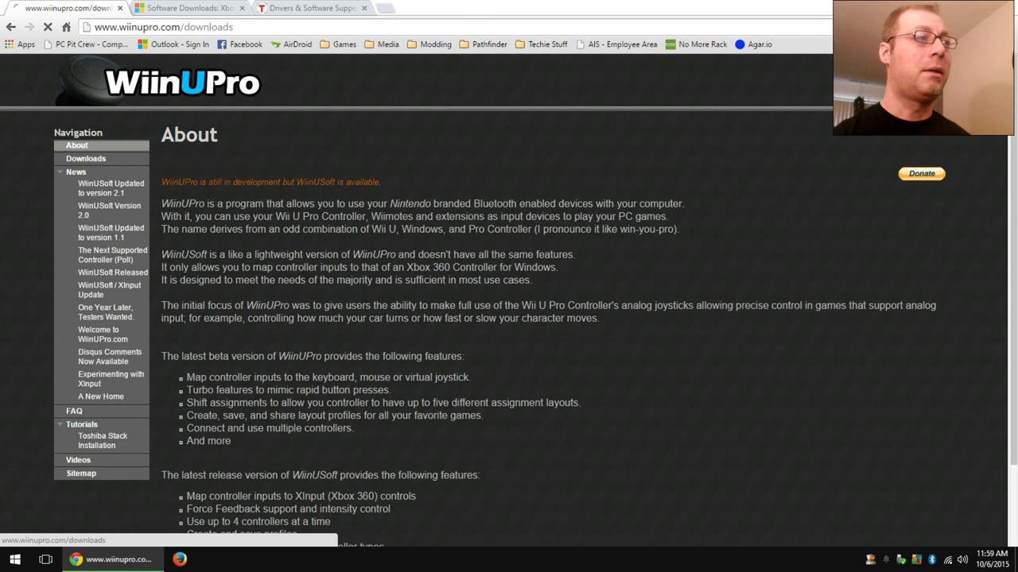
{"action": "left_click", "coordinate": [86, 159]}
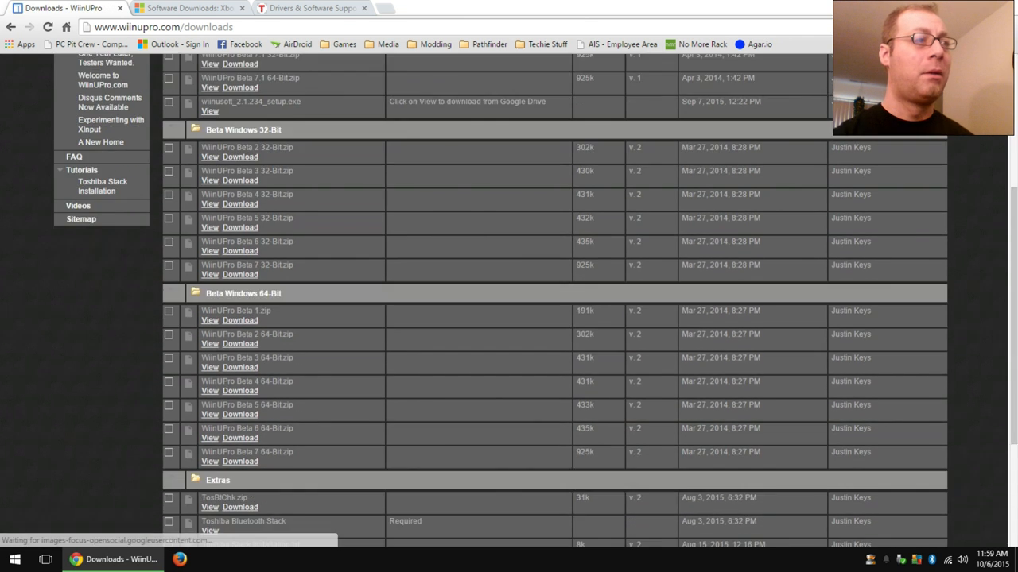
{"action": "scroll", "scroll_direction": "down", "scroll_amount": 3}
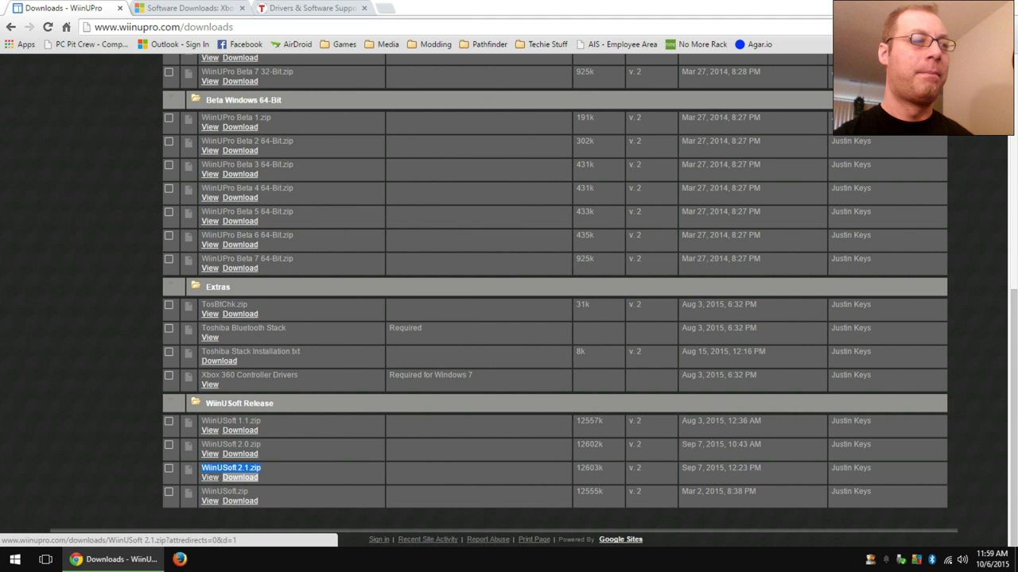
{"action": "left_click", "coordinate": [239, 477]}
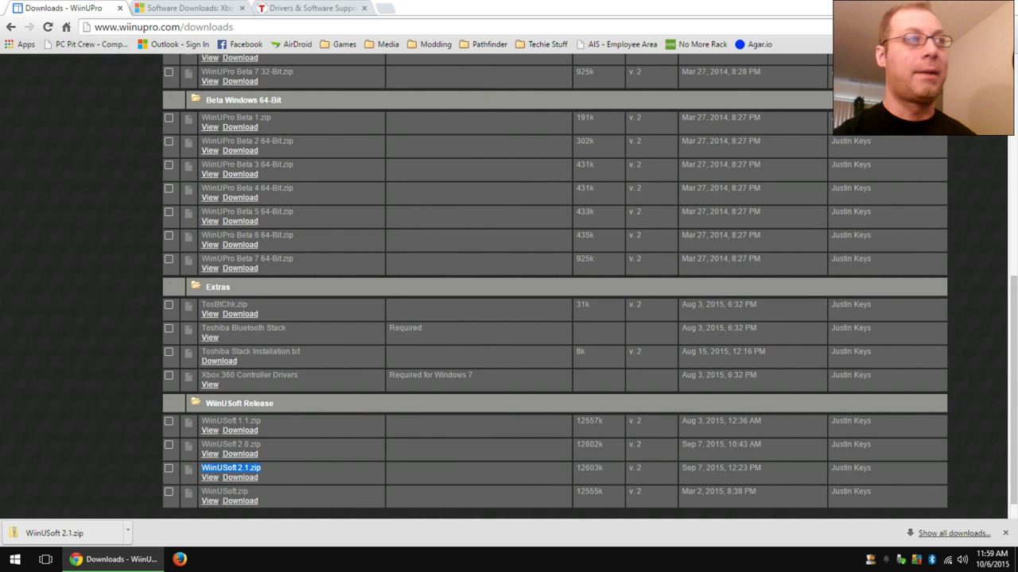
{"action": "left_click", "coordinate": [310, 8]}
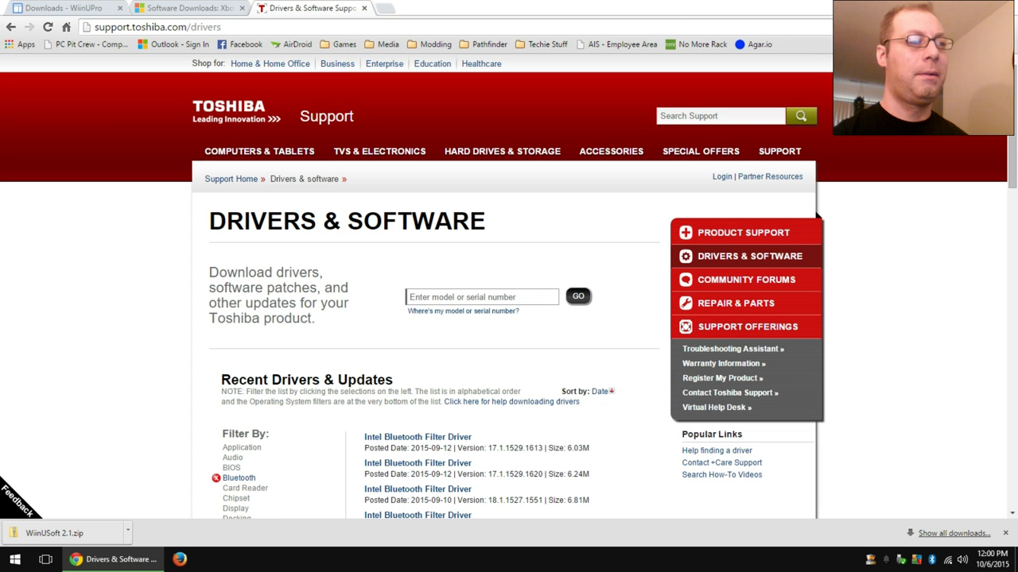
{"action": "scroll", "scroll_direction": "down", "scroll_amount": 3}
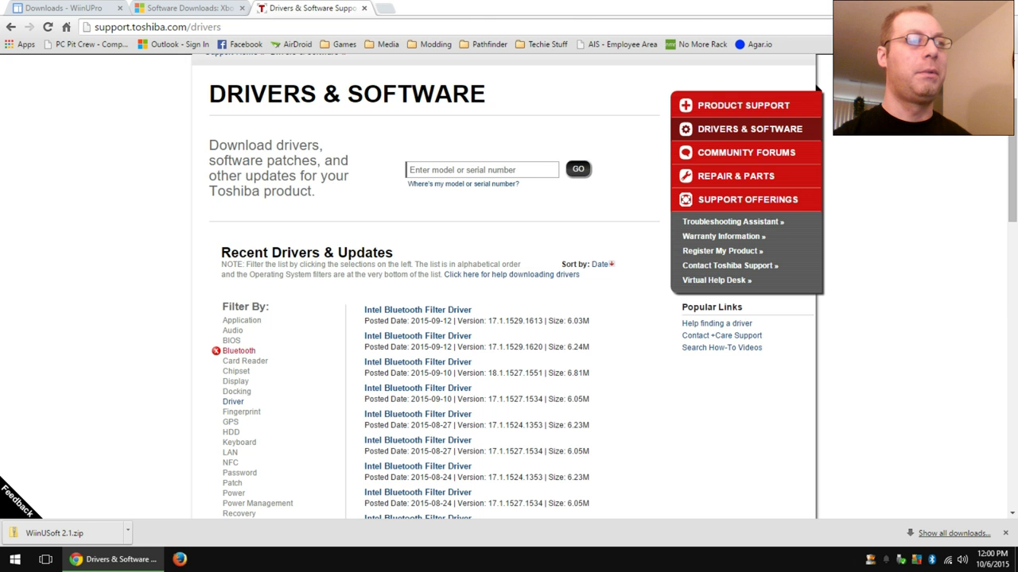
{"action": "scroll", "scroll_direction": "down", "scroll_amount": 3}
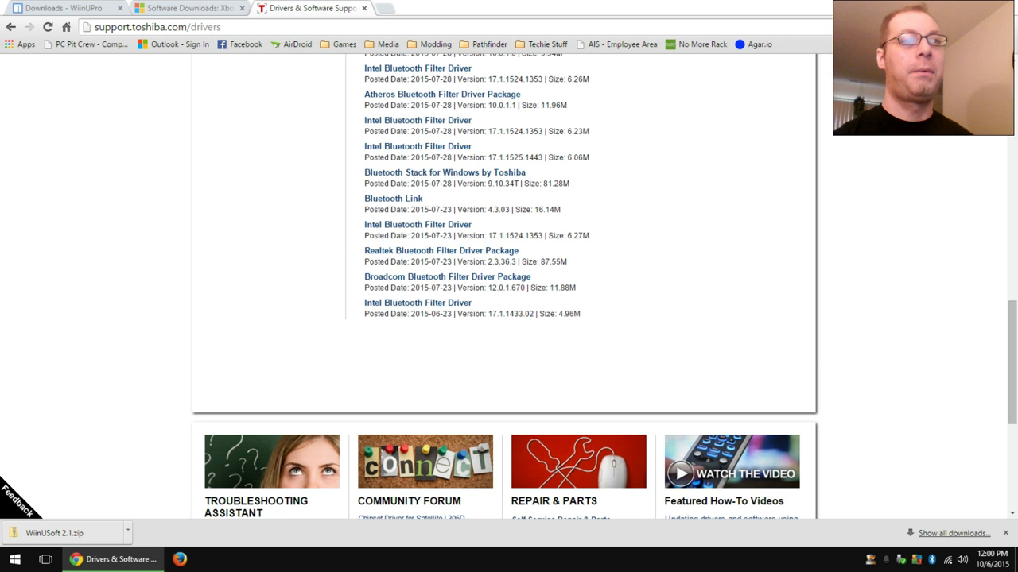
{"action": "scroll", "scroll_direction": "up", "scroll_amount": 3}
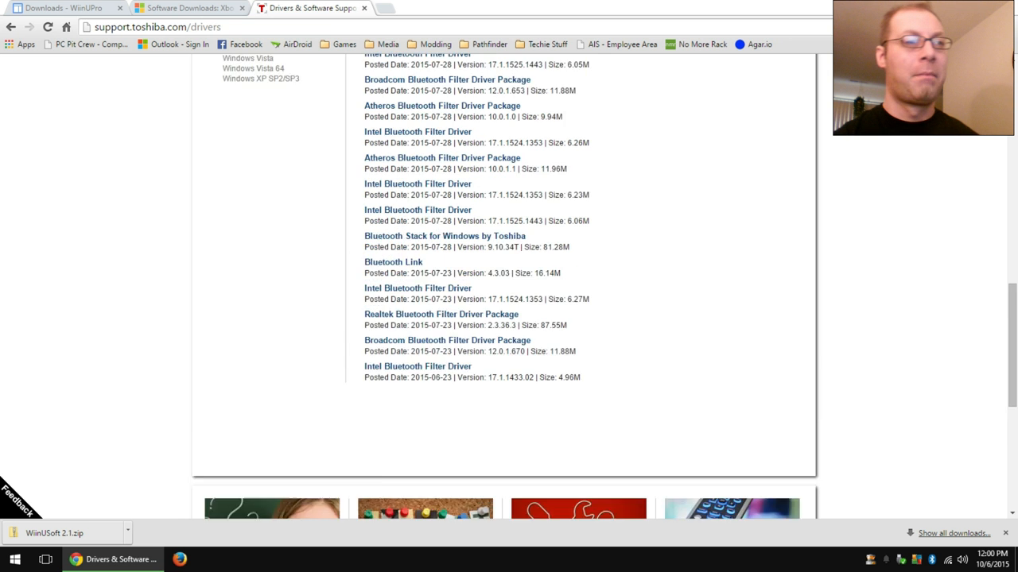
{"action": "scroll", "scroll_direction": "up", "scroll_amount": 3}
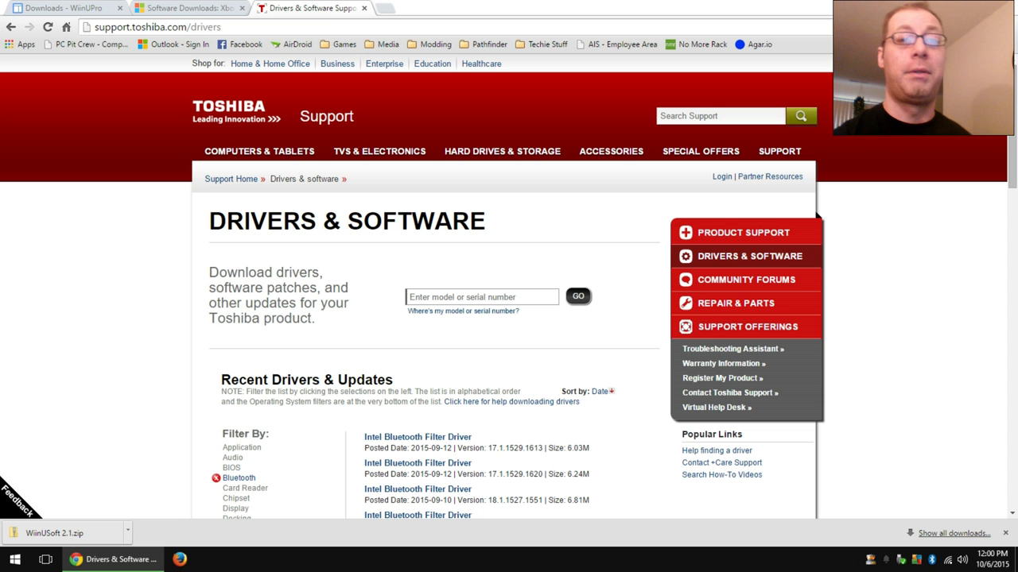
{"action": "left_click", "coordinate": [59, 7]}
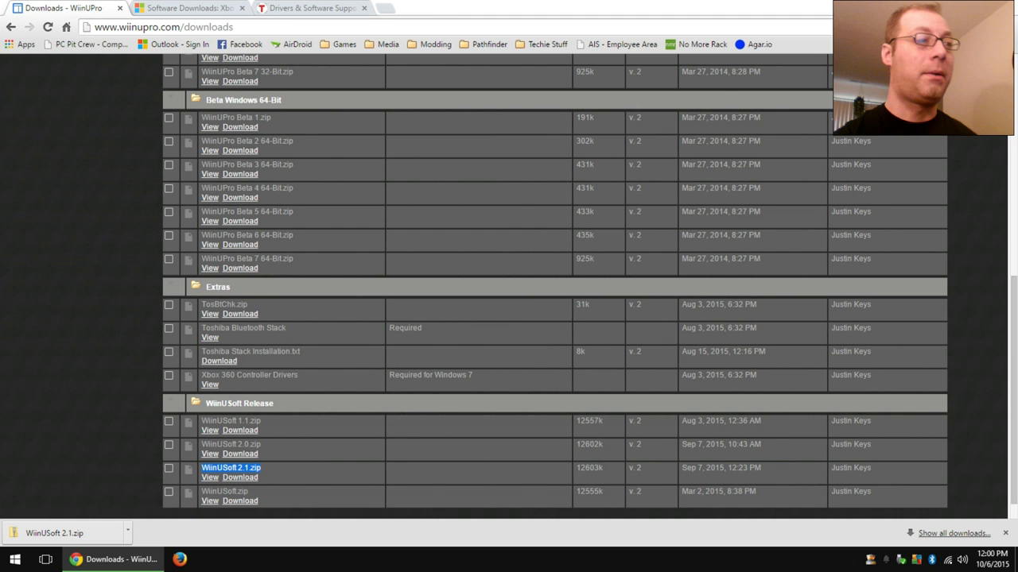
{"action": "mouse_move", "coordinate": [209, 313]}
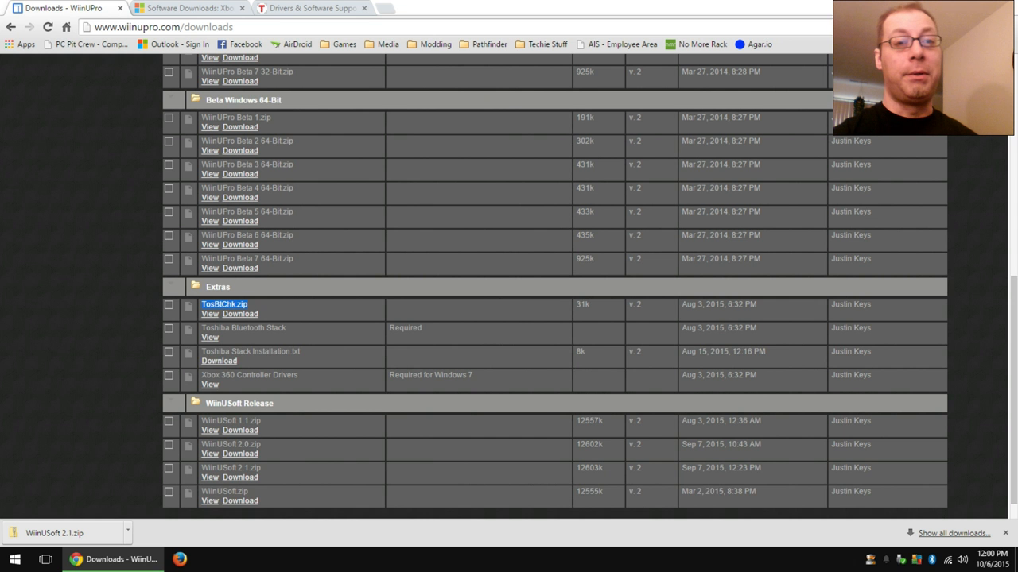
{"action": "scroll", "scroll_direction": "up", "scroll_amount": 3}
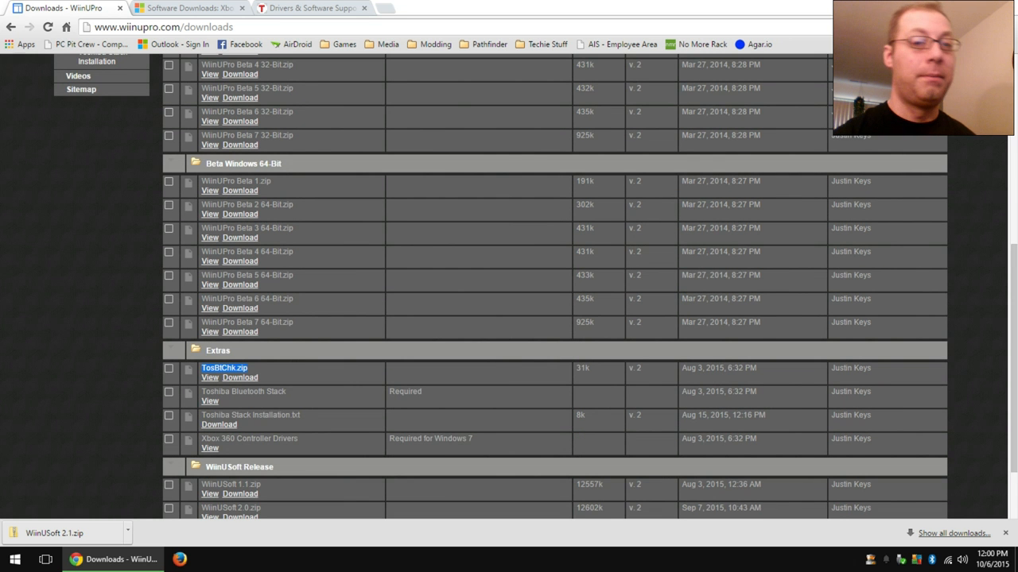
{"action": "scroll", "scroll_direction": "down", "scroll_amount": 3}
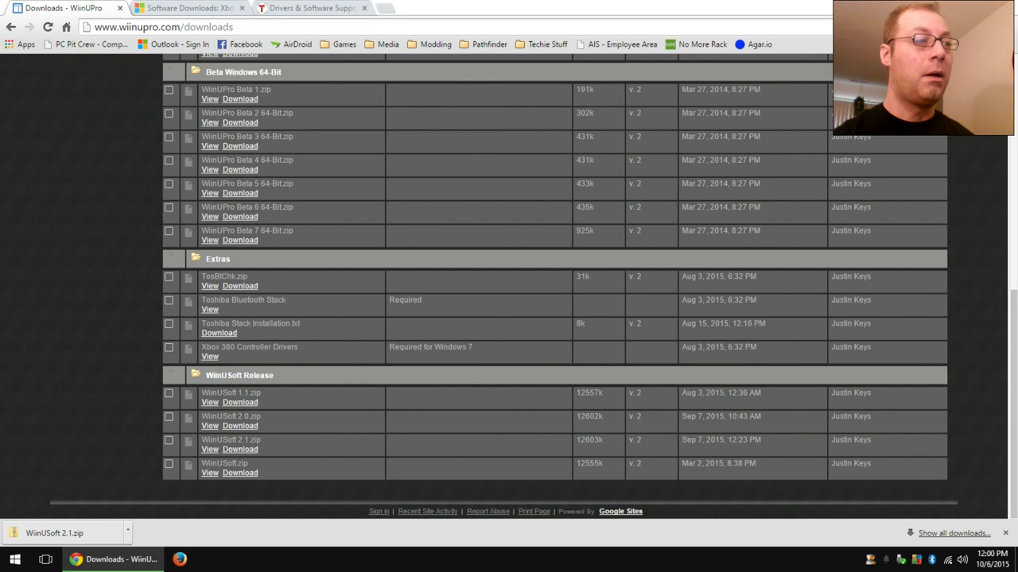
{"action": "double_click", "coordinate": [231, 347]}
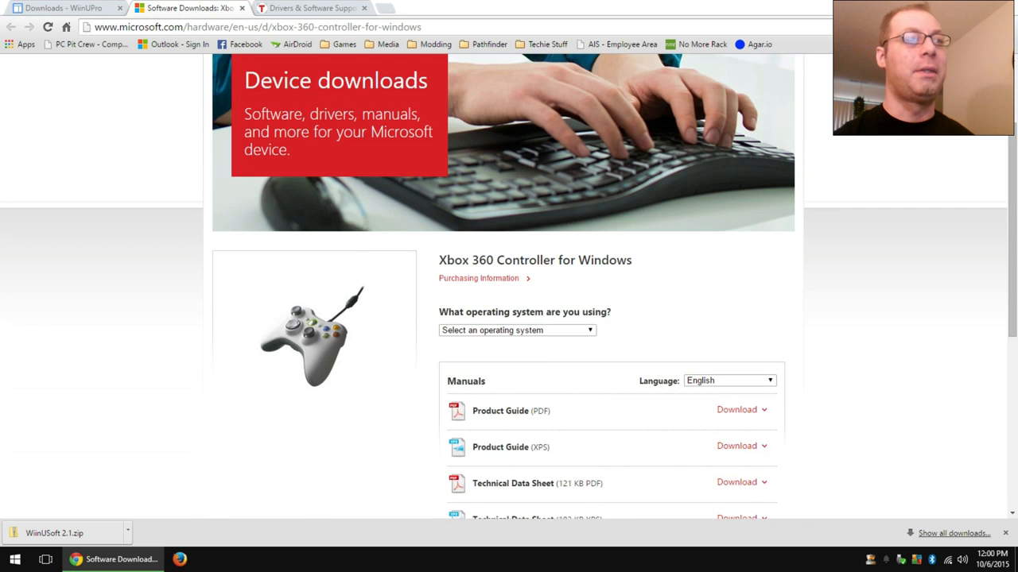
Close the Xbox 360 Controller for Windows page and the Toshiba support tab.
{"action": "scroll", "scroll_direction": "down", "scroll_amount": 3}
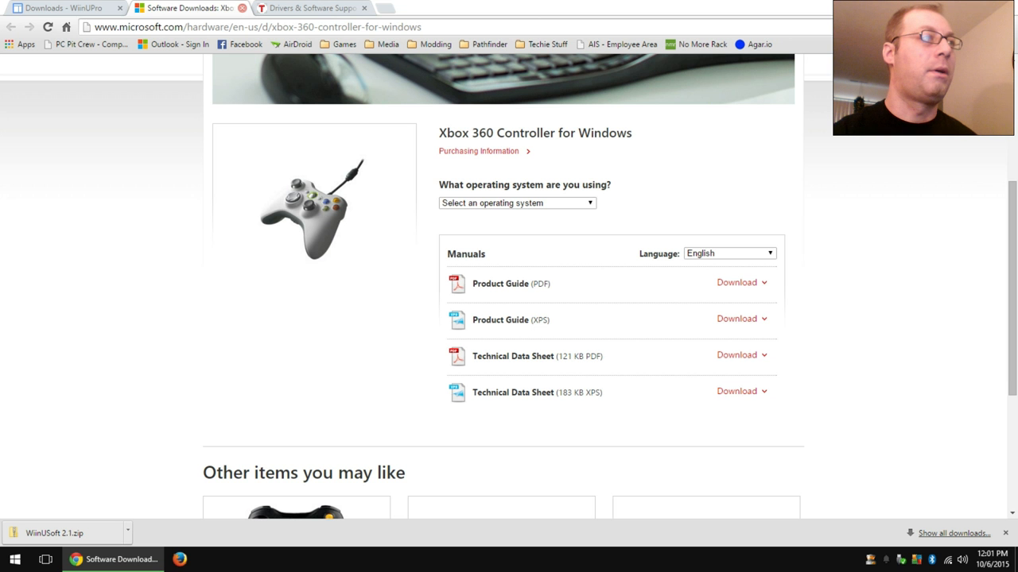
{"action": "left_click", "coordinate": [310, 7]}
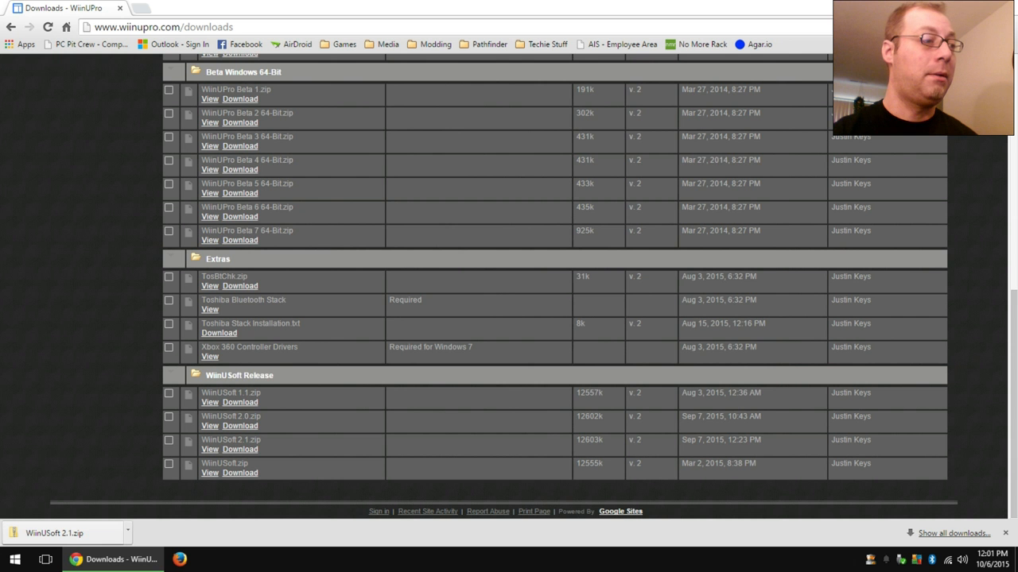
Copy the WiinUSoft 2.1 folder from the zip to Win10x64 (C:) and open it.
{"action": "left_click", "coordinate": [54, 533]}
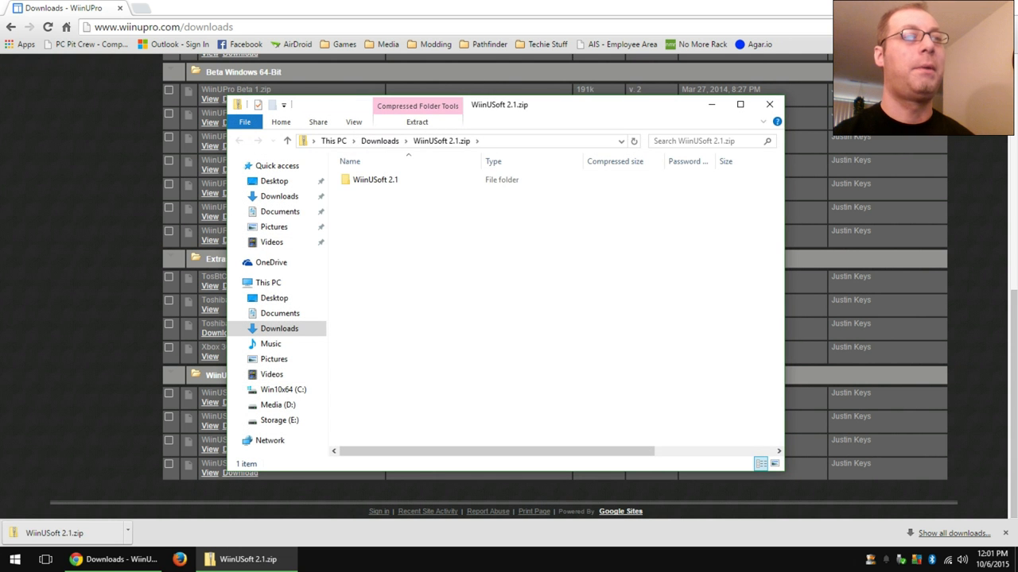
{"action": "left_click", "coordinate": [376, 179]}
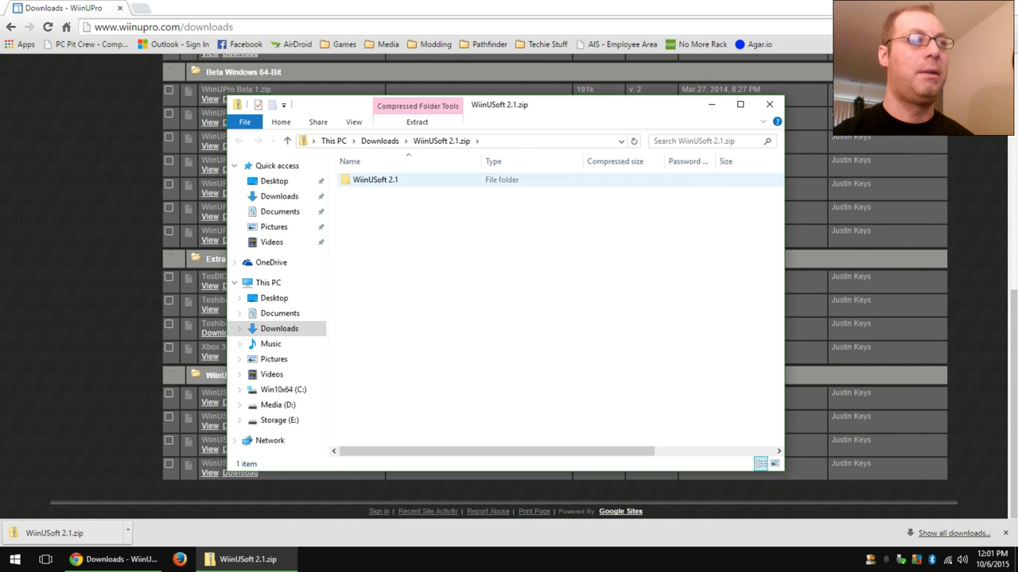
{"action": "double_click", "coordinate": [375, 179]}
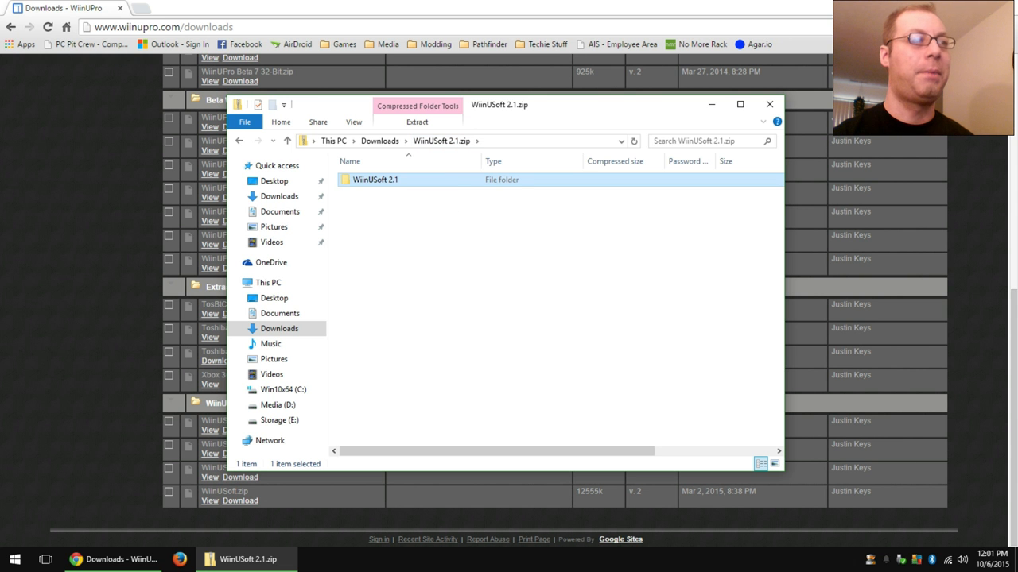
{"action": "left_click", "coordinate": [280, 389]}
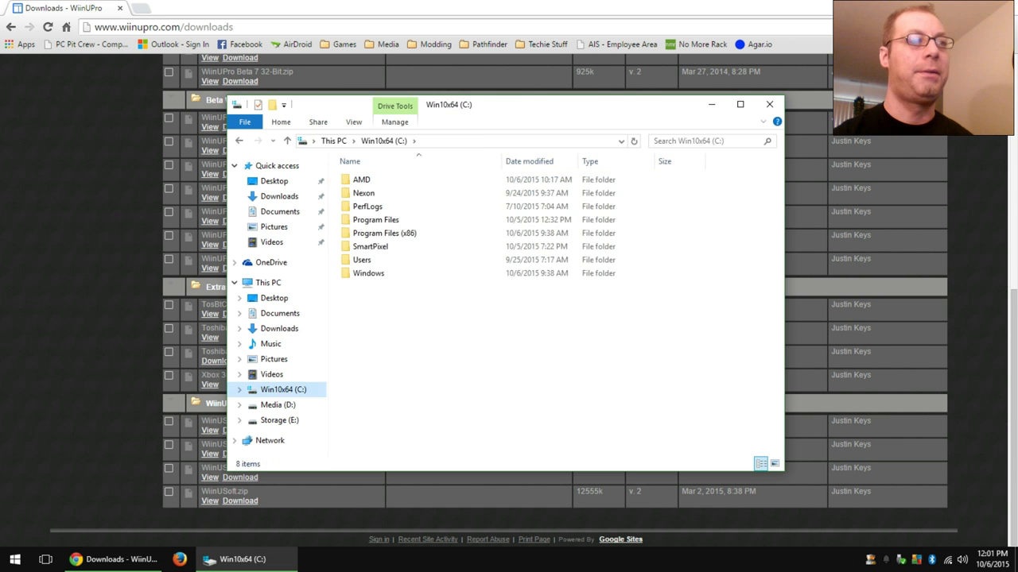
{"action": "right_click", "coordinate": [477, 334]}
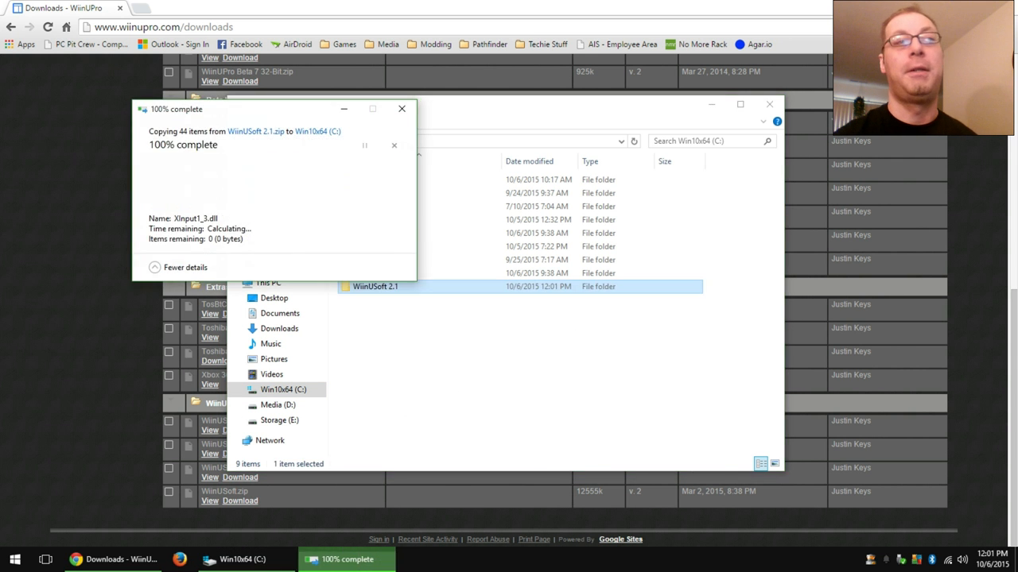
{"action": "double_click", "coordinate": [375, 287]}
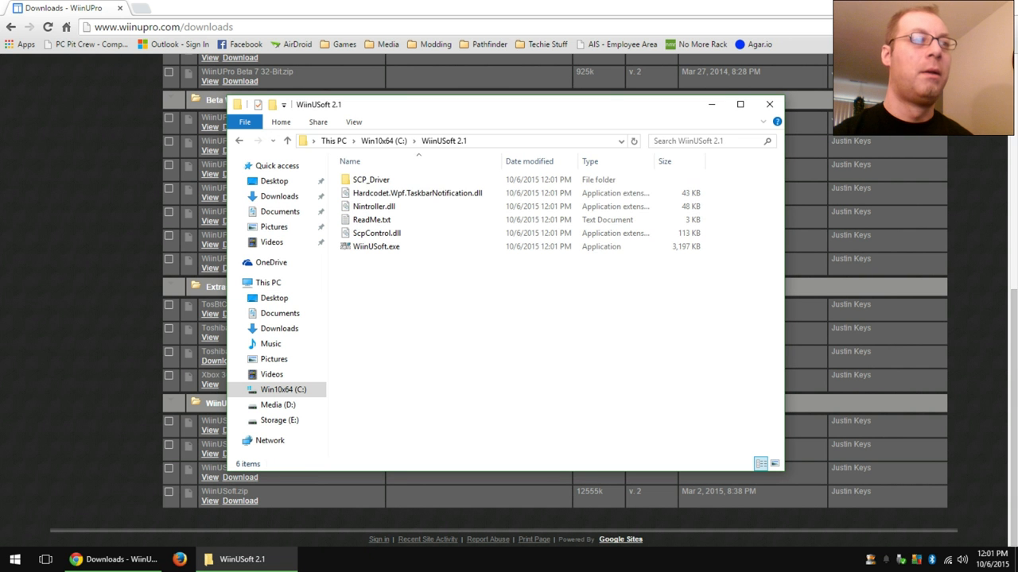
Run the SCP_Driver installer with Bluetooth Driver unchecked and install the service.
{"action": "left_click", "coordinate": [371, 179]}
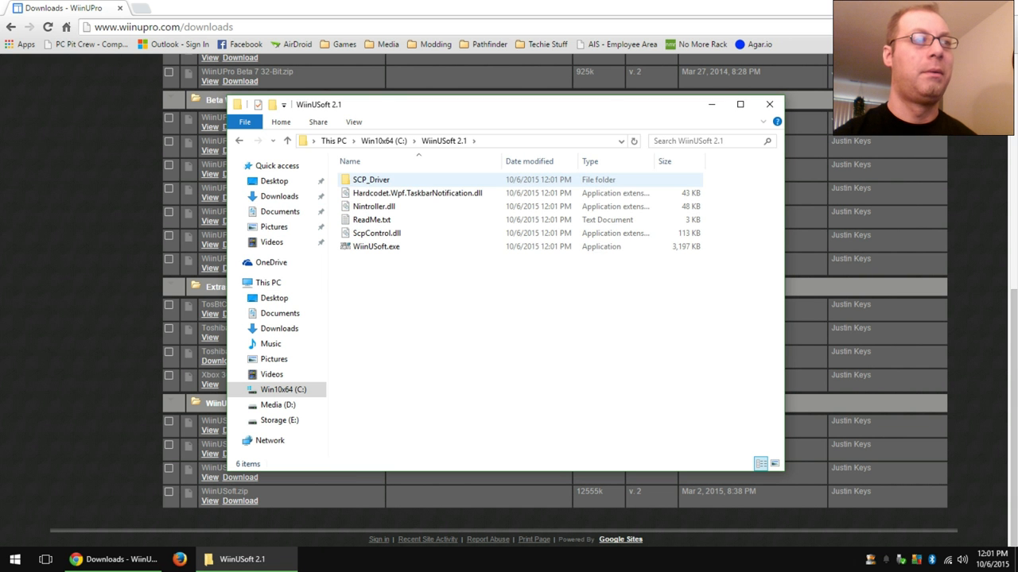
{"action": "mouse_move", "coordinate": [370, 180]}
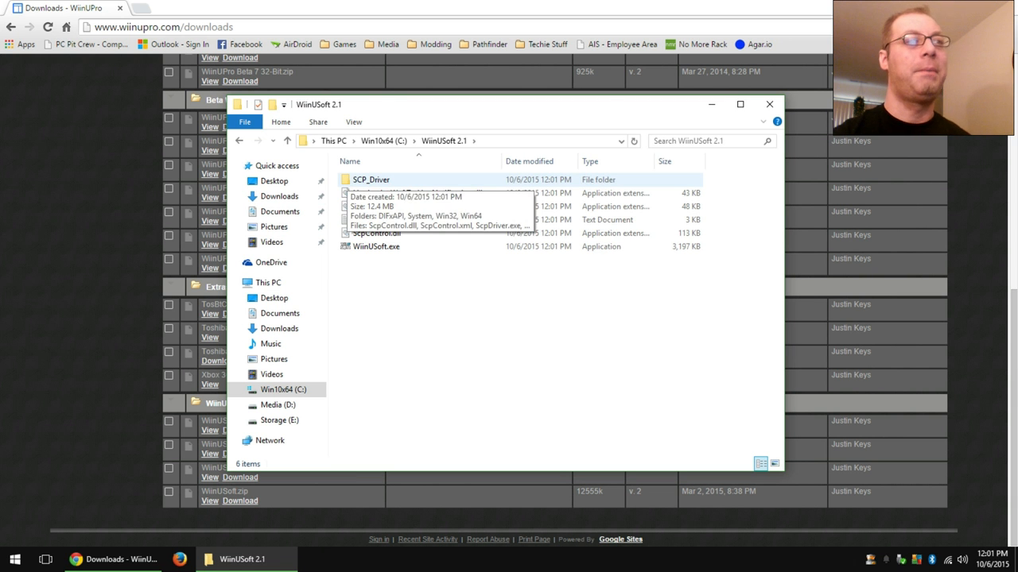
{"action": "double_click", "coordinate": [372, 179]}
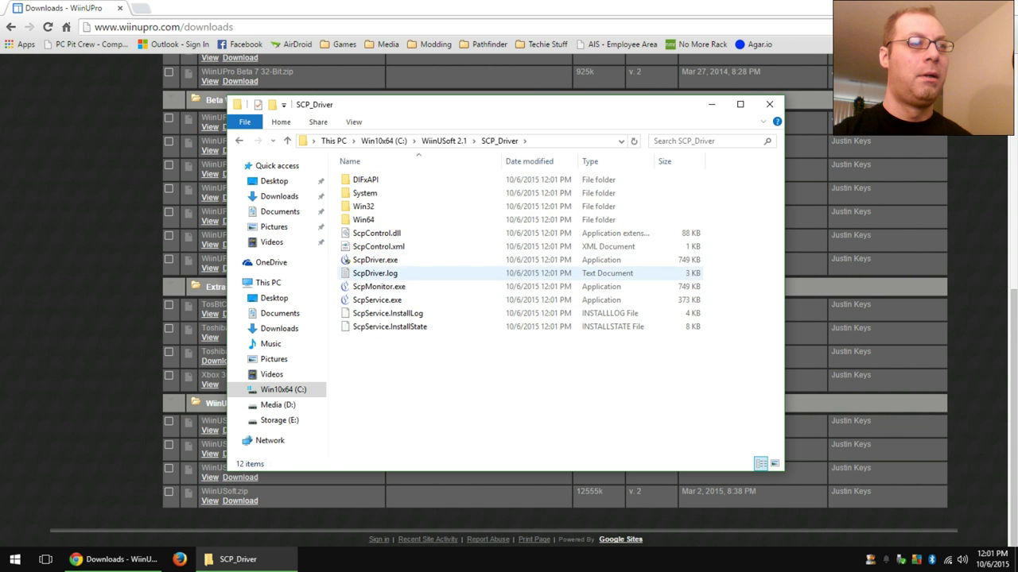
{"action": "mouse_move", "coordinate": [375, 260]}
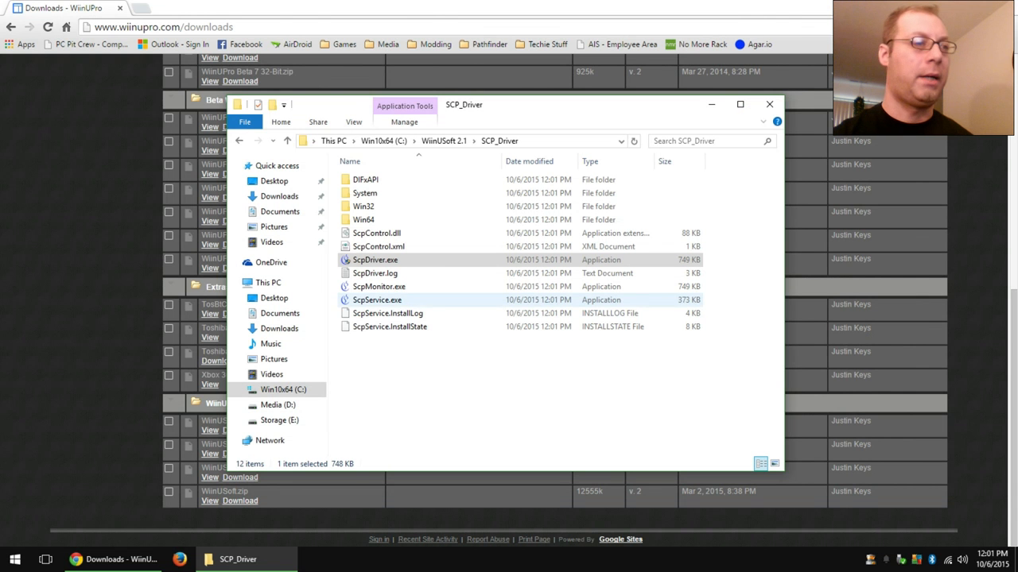
{"action": "double_click", "coordinate": [375, 260]}
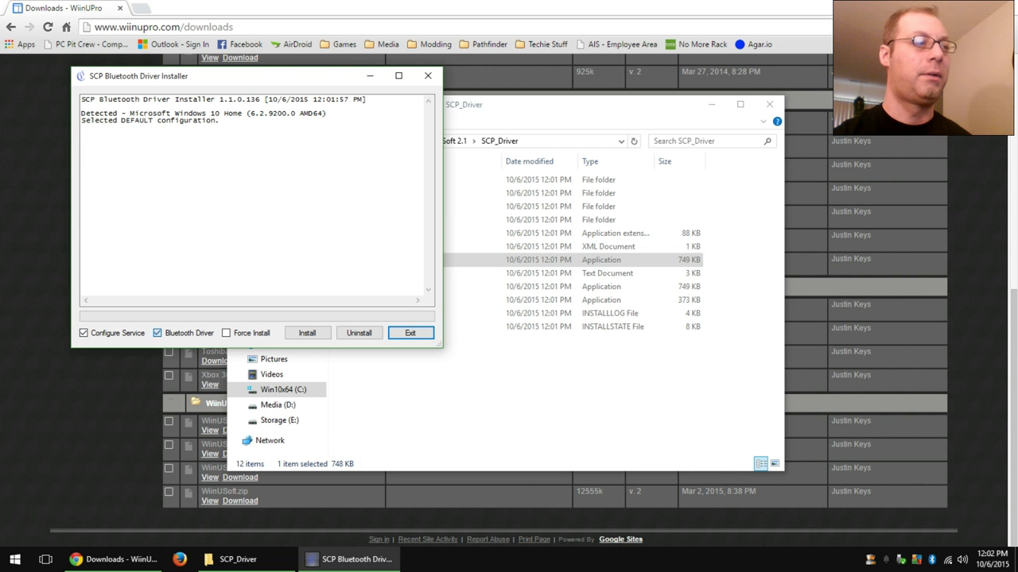
{"action": "left_click", "coordinate": [156, 333]}
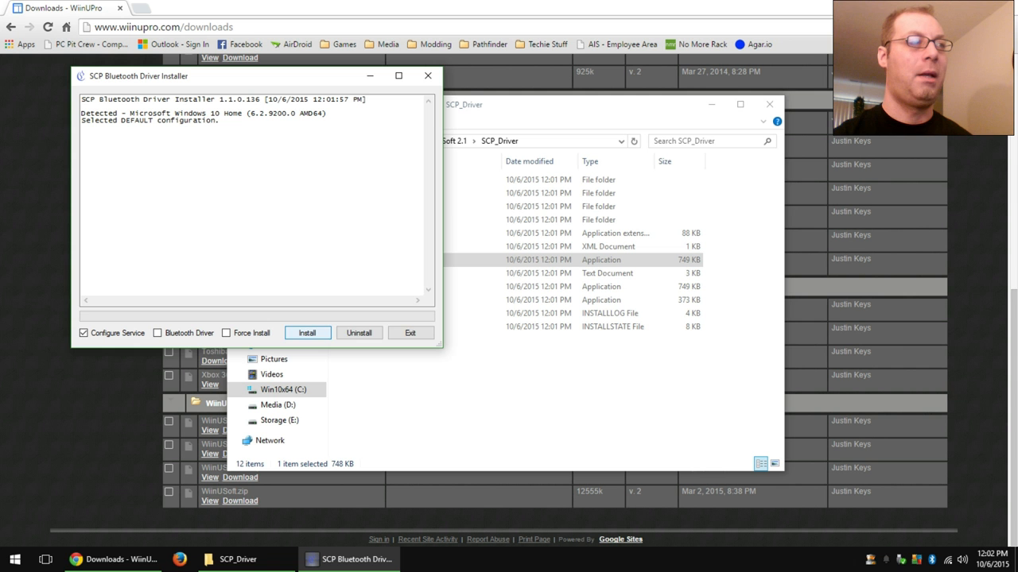
{"action": "left_click", "coordinate": [307, 333]}
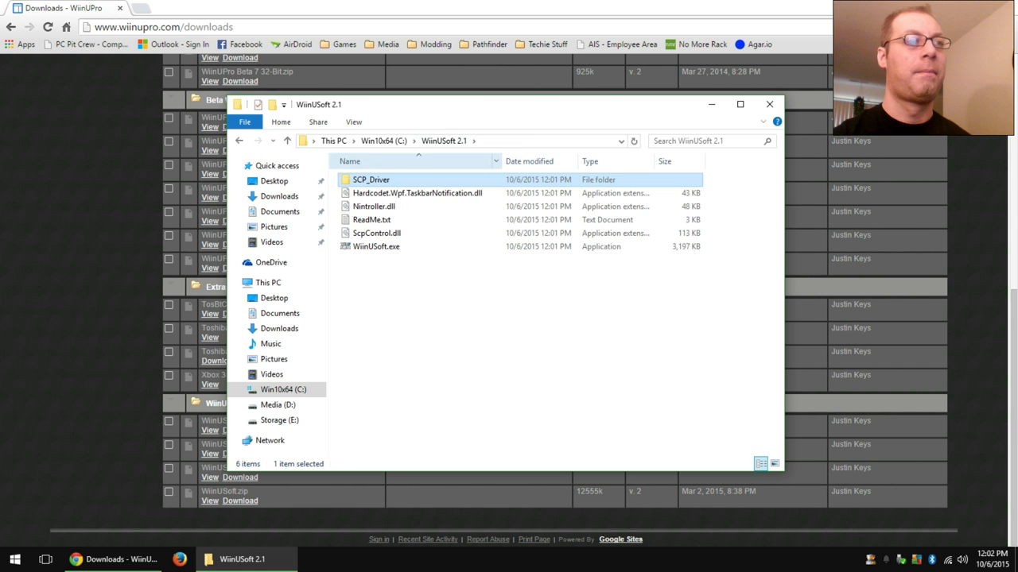
Run WiinUSoft.exe from the WiinUSoft 2.1 folder.
{"action": "left_click", "coordinate": [375, 246]}
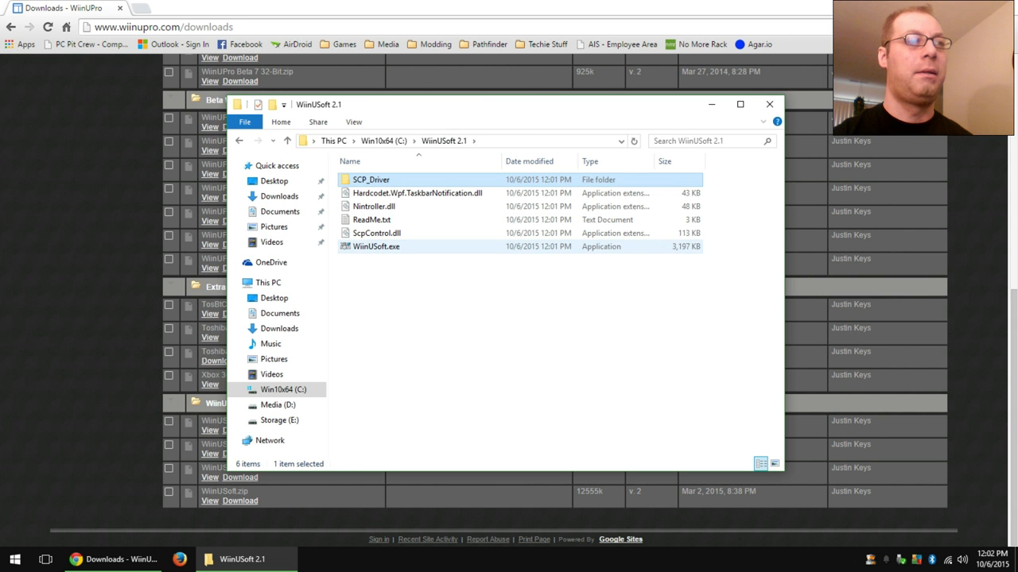
{"action": "left_click", "coordinate": [375, 246]}
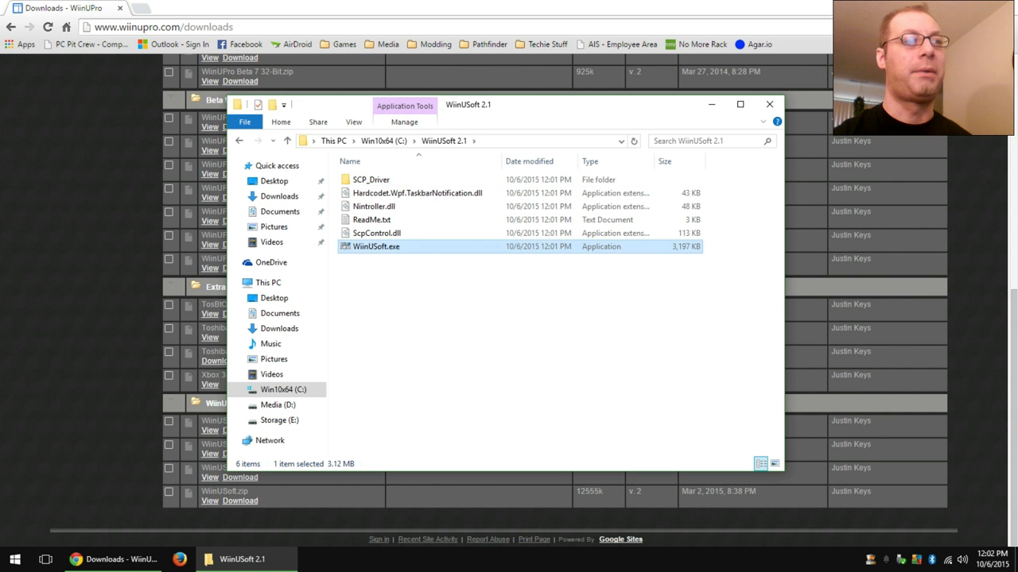
{"action": "double_click", "coordinate": [376, 246]}
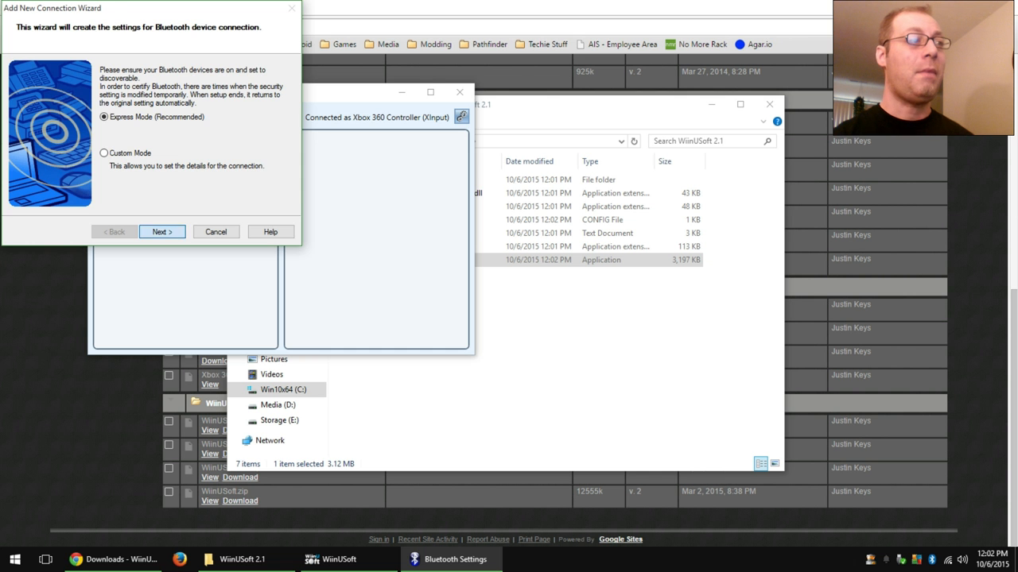
Pair Nintendo RVL-CNT-01-UC using Express Mode in the Add New Connection Wizard.
{"action": "left_click", "coordinate": [161, 231]}
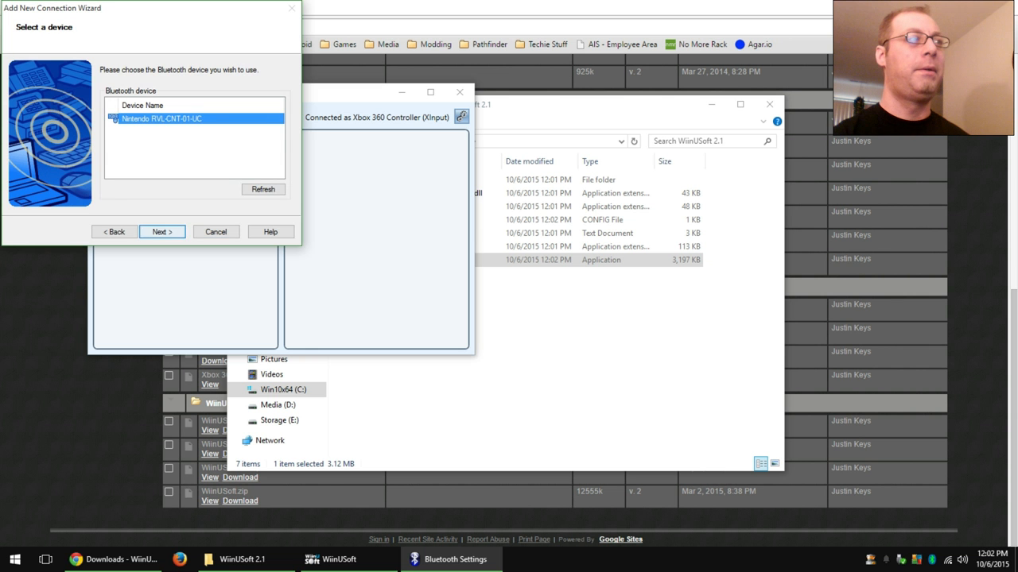
{"action": "left_click", "coordinate": [161, 231]}
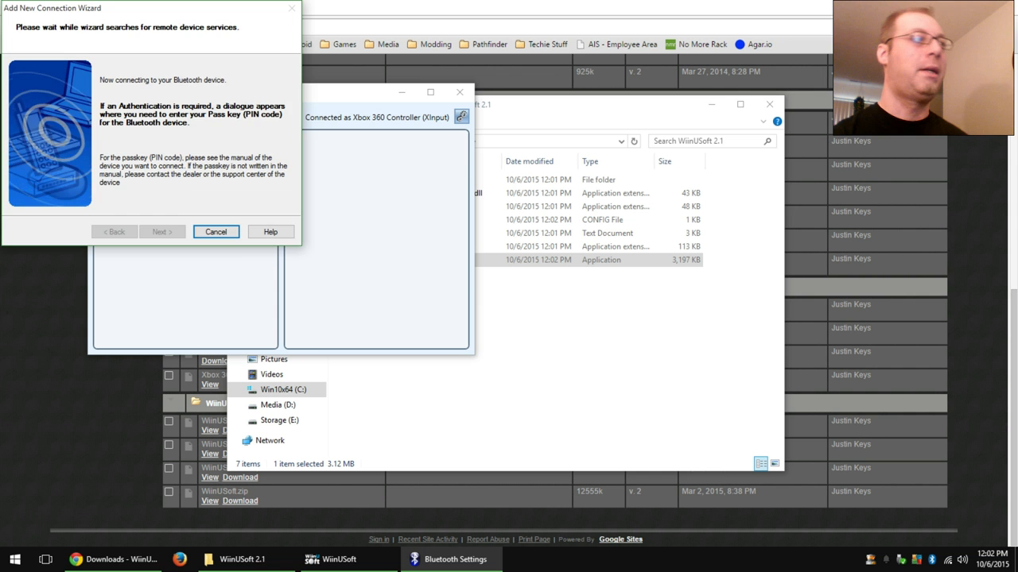
{"action": "left_click", "coordinate": [215, 232]}
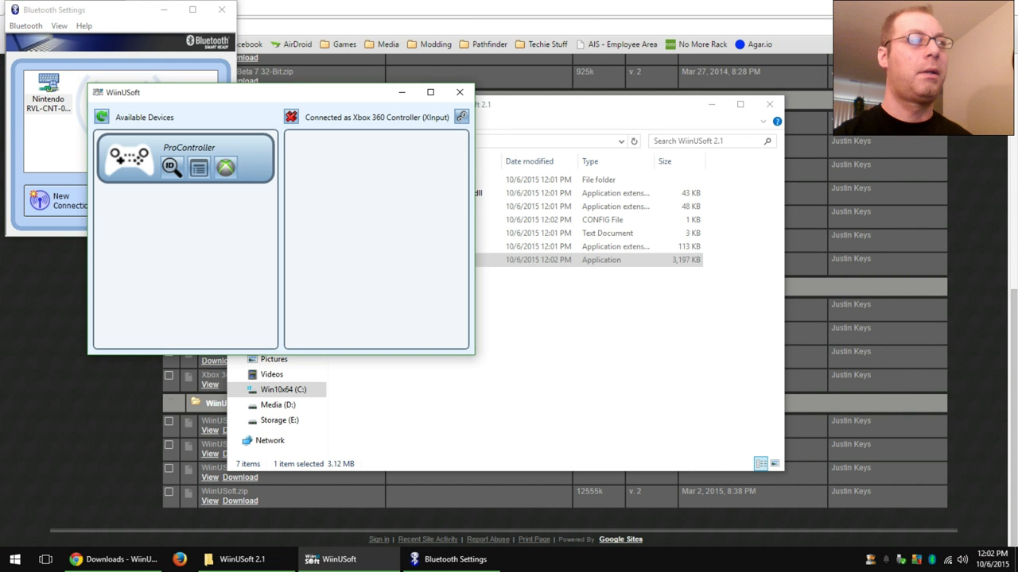
{"action": "mouse_move", "coordinate": [226, 167]}
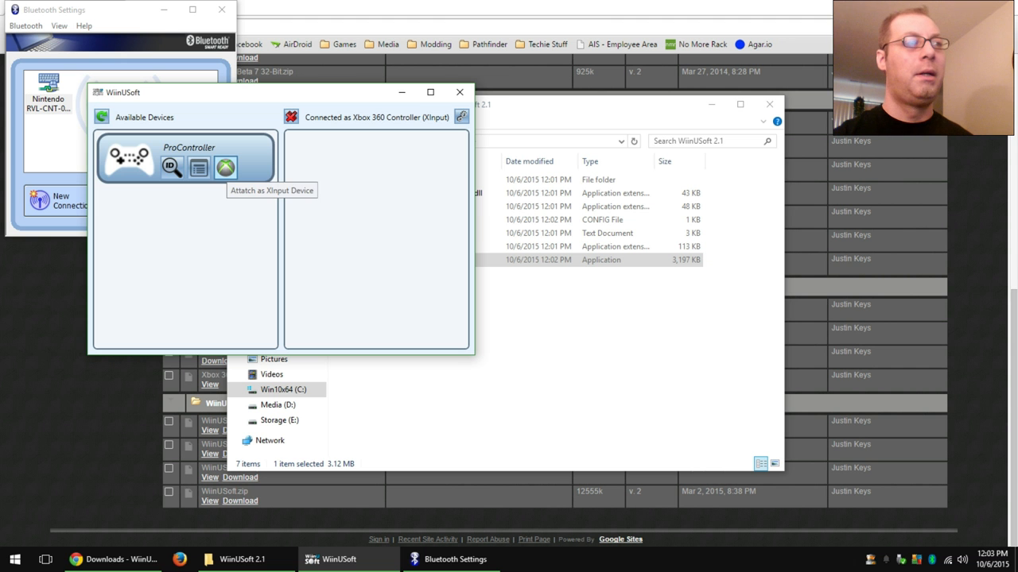
Attach the ProController under Available Devices as an XInput (Xbox 360) device.
{"action": "left_click", "coordinate": [225, 167]}
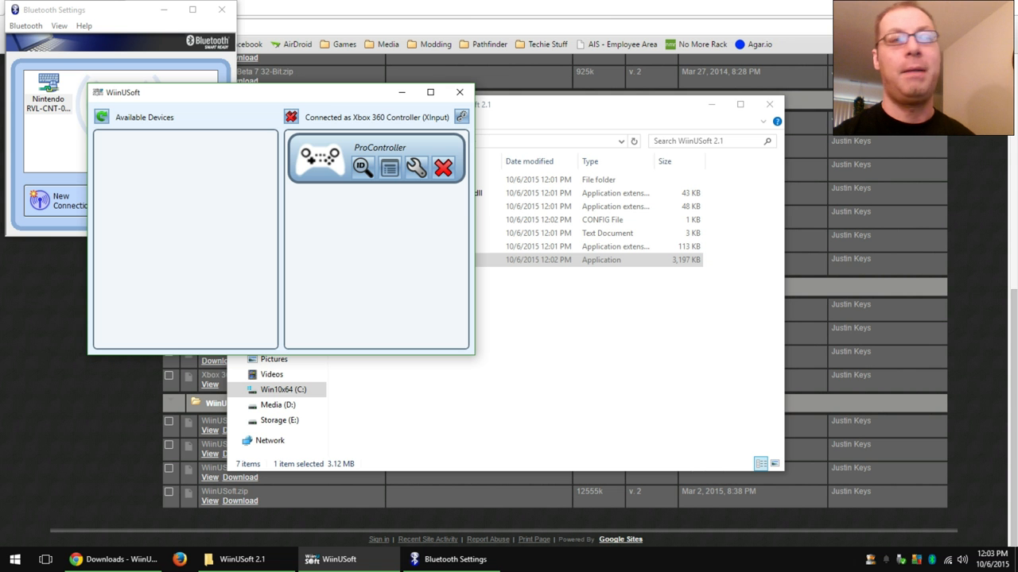
{"action": "mouse_move", "coordinate": [415, 167]}
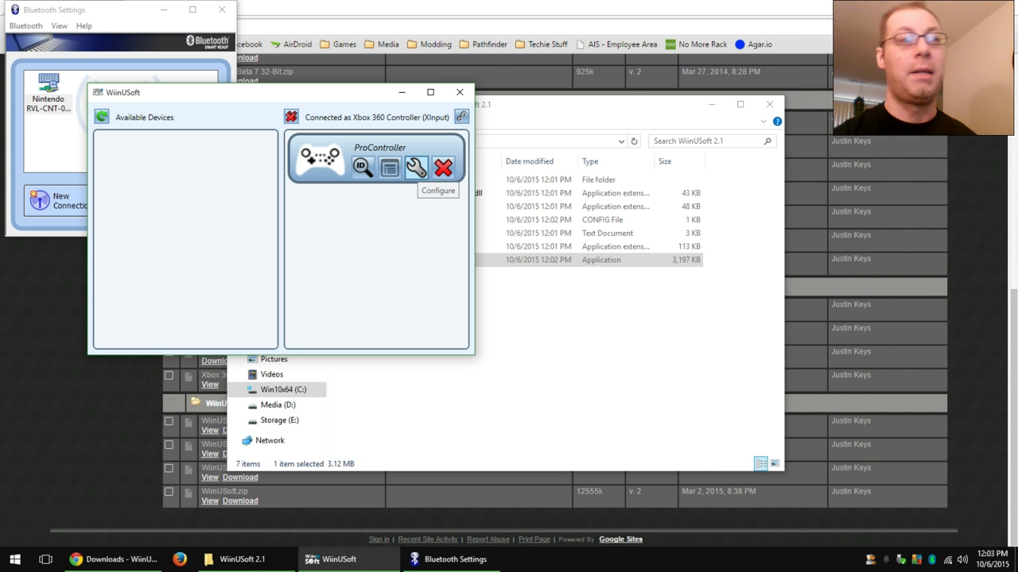
{"action": "mouse_move", "coordinate": [388, 167]}
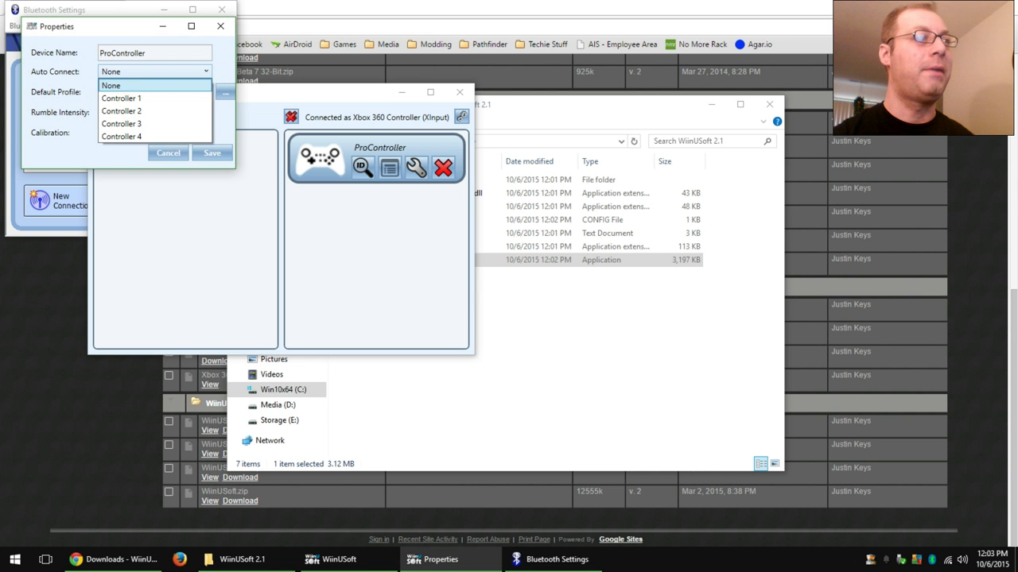
Set ProController Auto Connect to Controller 1 and save its properties.
{"action": "left_click", "coordinate": [121, 98]}
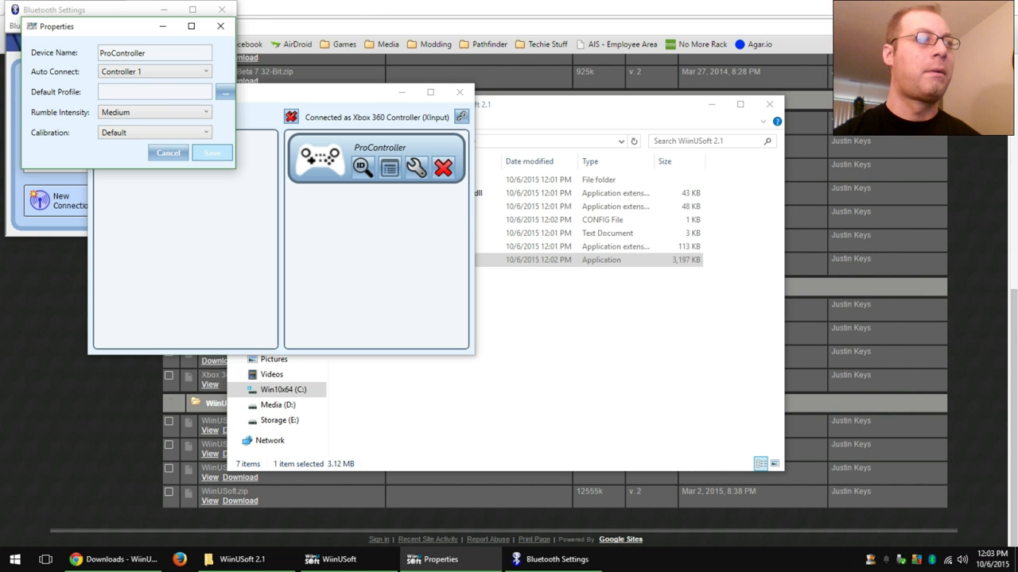
{"action": "left_click", "coordinate": [168, 153]}
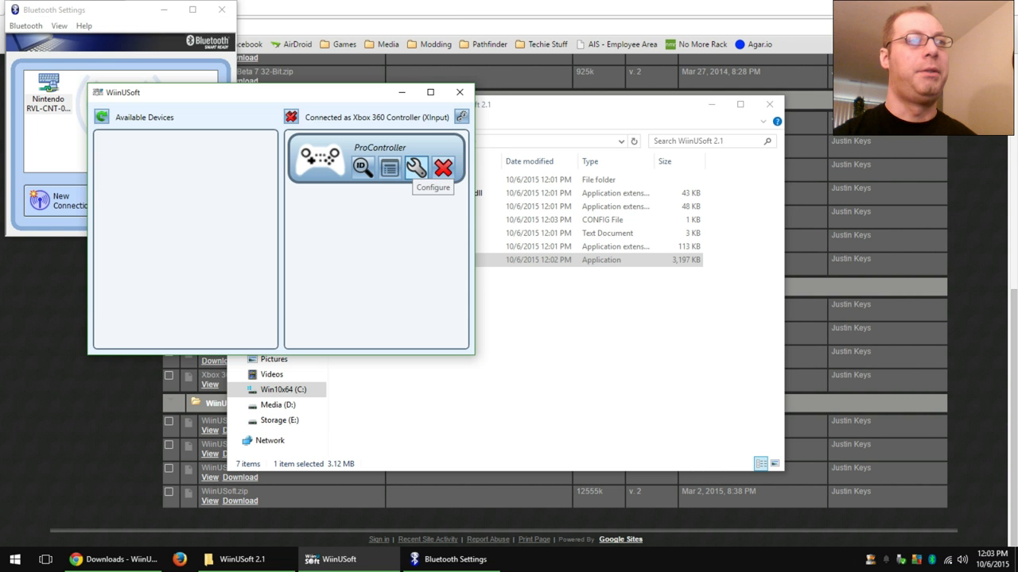
{"action": "left_click", "coordinate": [416, 167]}
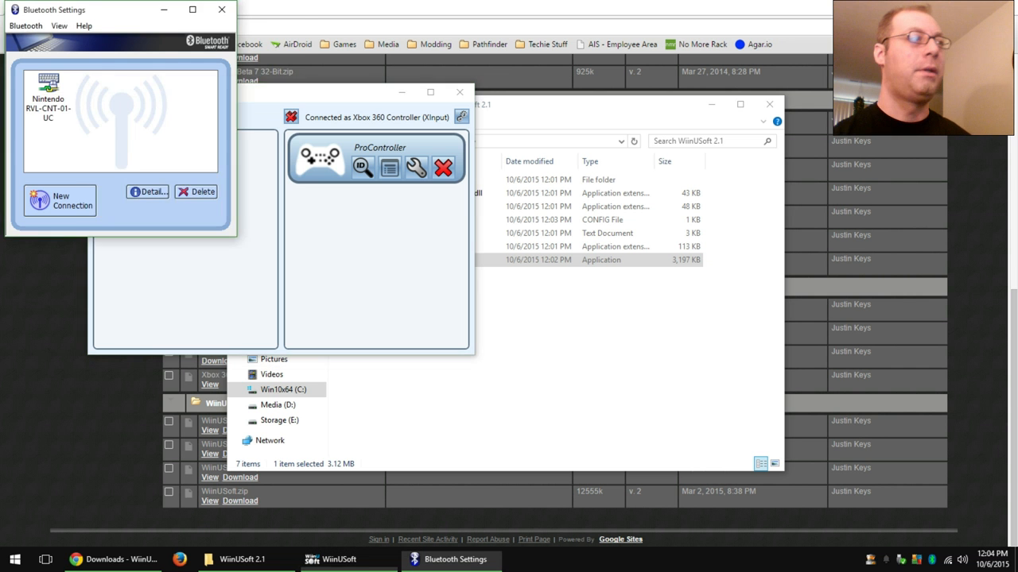
Pair the Nintendo RVL-CNT-01 Wiimote through a new Express Mode connection.
{"action": "left_click", "coordinate": [59, 201]}
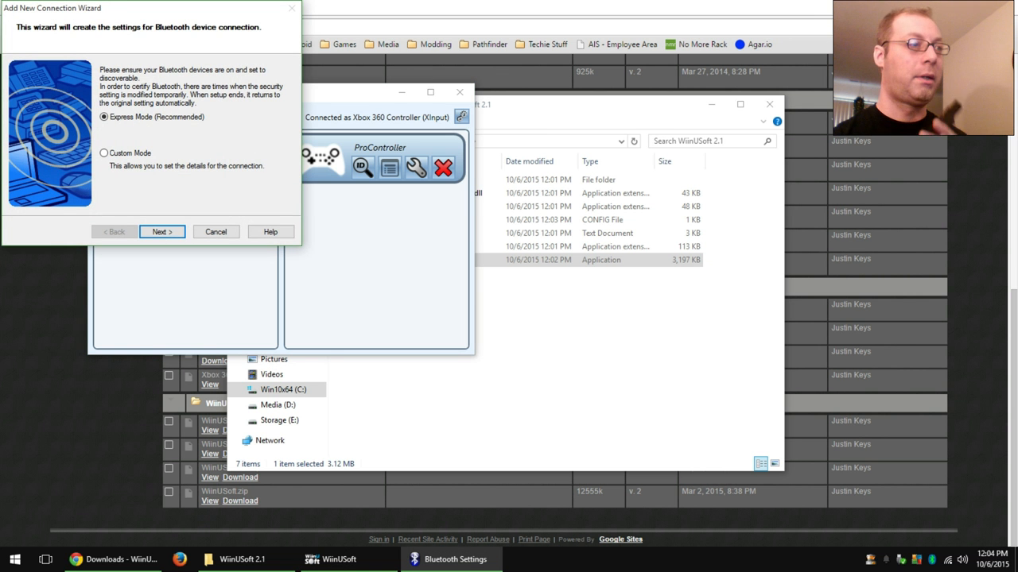
{"action": "left_click", "coordinate": [162, 231]}
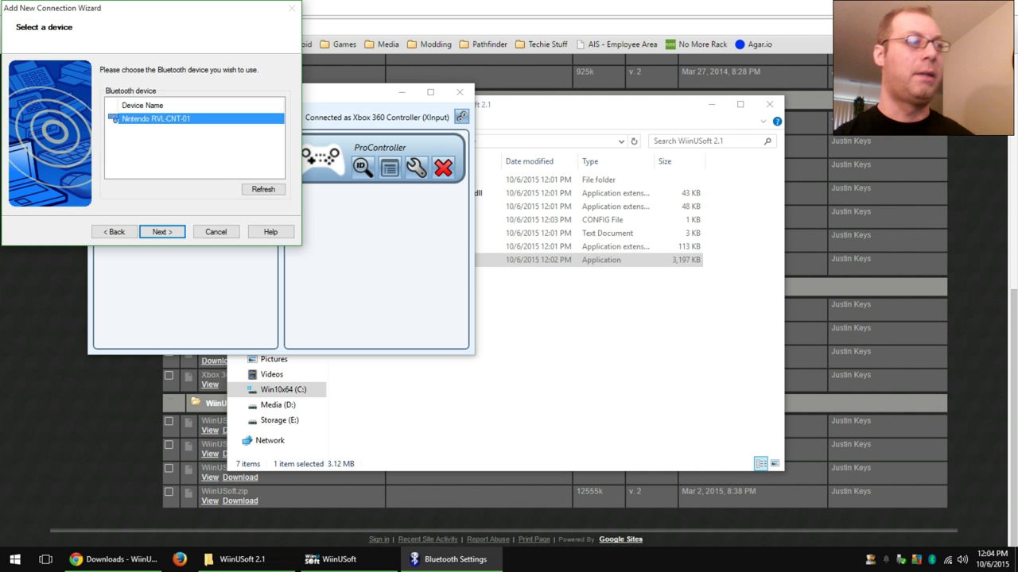
{"action": "left_click", "coordinate": [162, 232]}
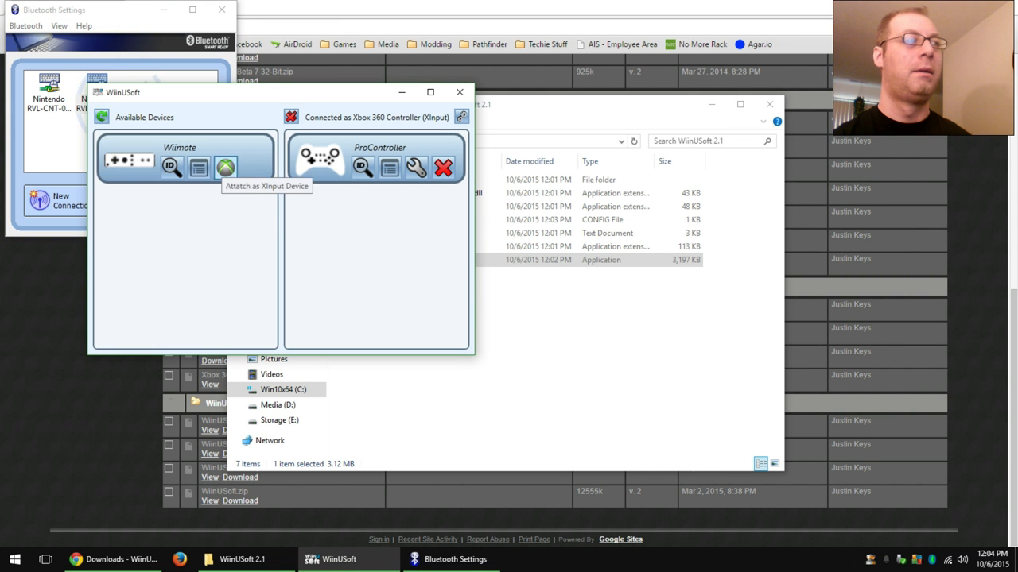
Attach the Wiimote as an XInput device and open its button-mapping configuration.
{"action": "left_click", "coordinate": [225, 166]}
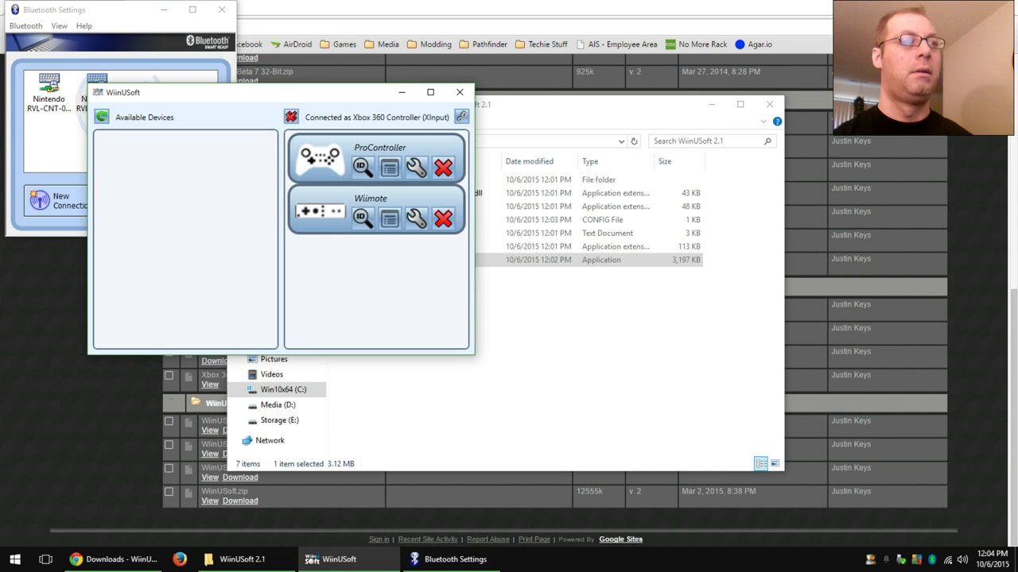
{"action": "left_click", "coordinate": [415, 218]}
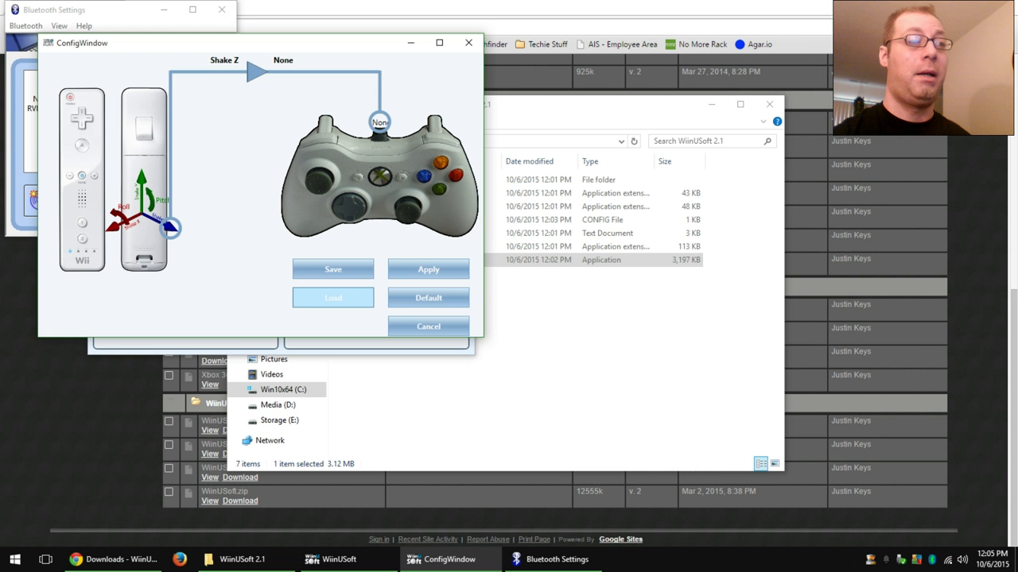
{"action": "mouse_move", "coordinate": [428, 326]}
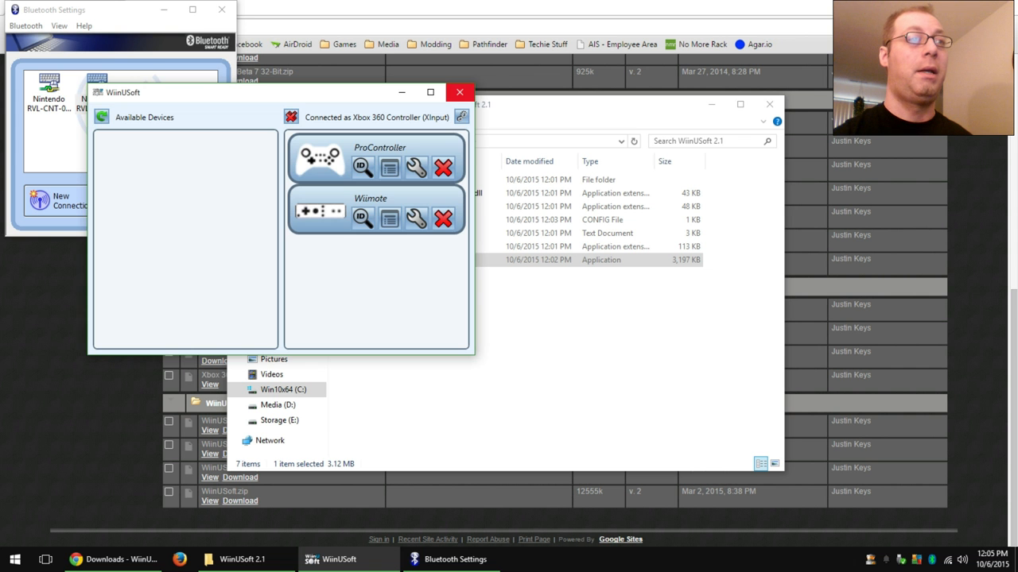
Close WiinUSoft, disconnect the second Nintendo device (Wiimote), and close Bluetooth Settings.
{"action": "left_click", "coordinate": [459, 92]}
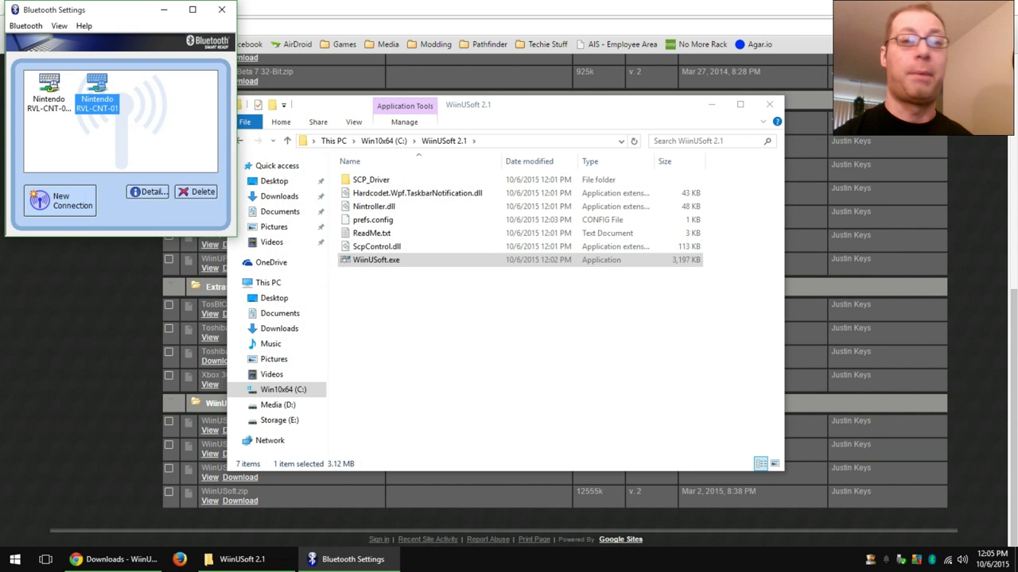
{"action": "right_click", "coordinate": [95, 87]}
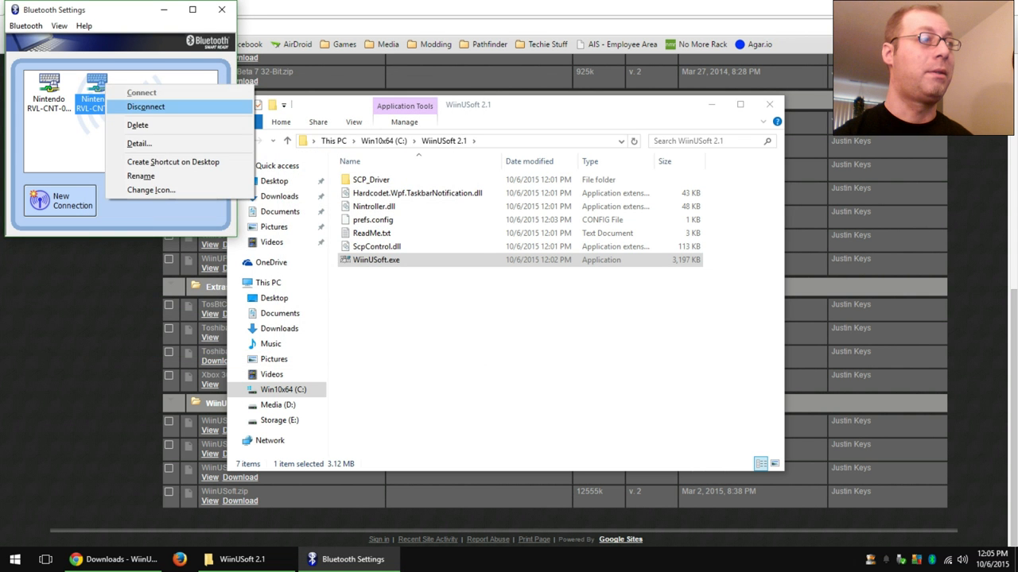
{"action": "left_click", "coordinate": [146, 107]}
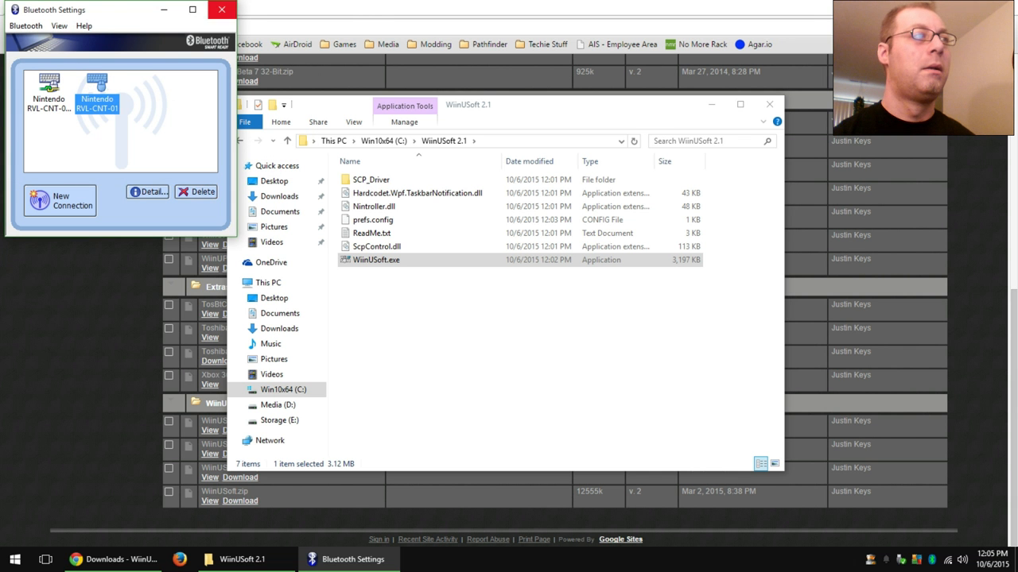
{"action": "left_click", "coordinate": [221, 9]}
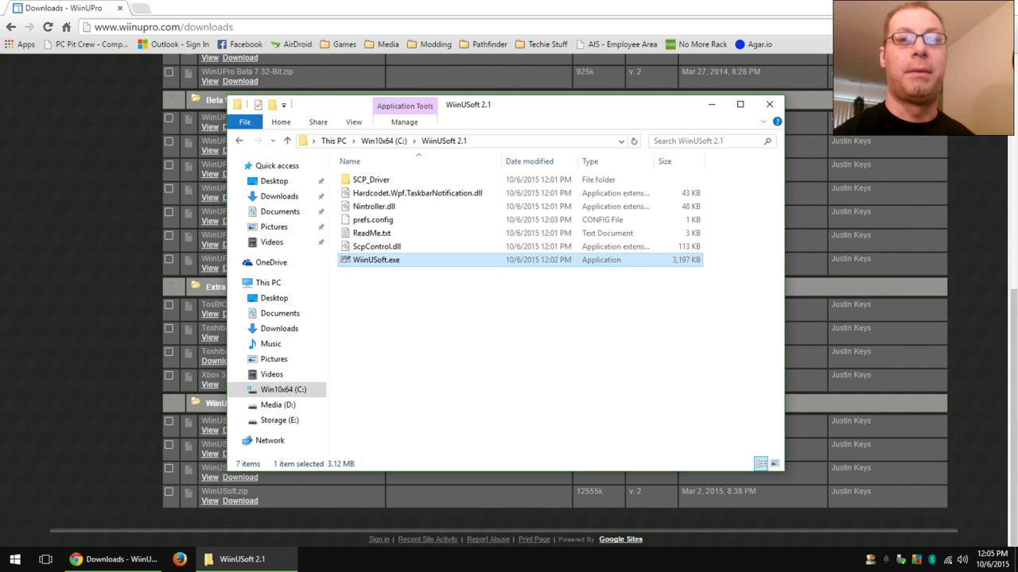